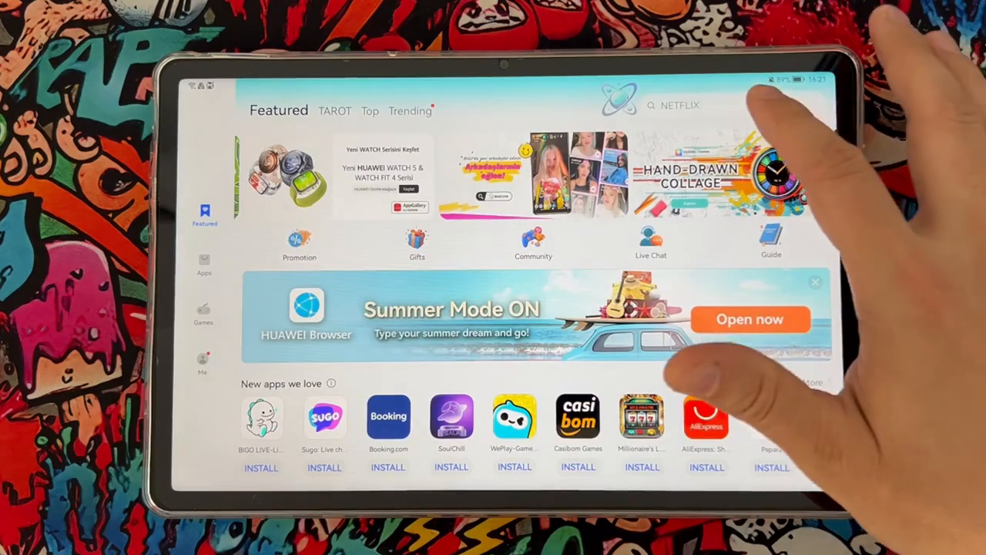
# Step: Search AppGallery for "wh" and bring up the WhatsApp Messenger app page
pyautogui.click(681, 105)
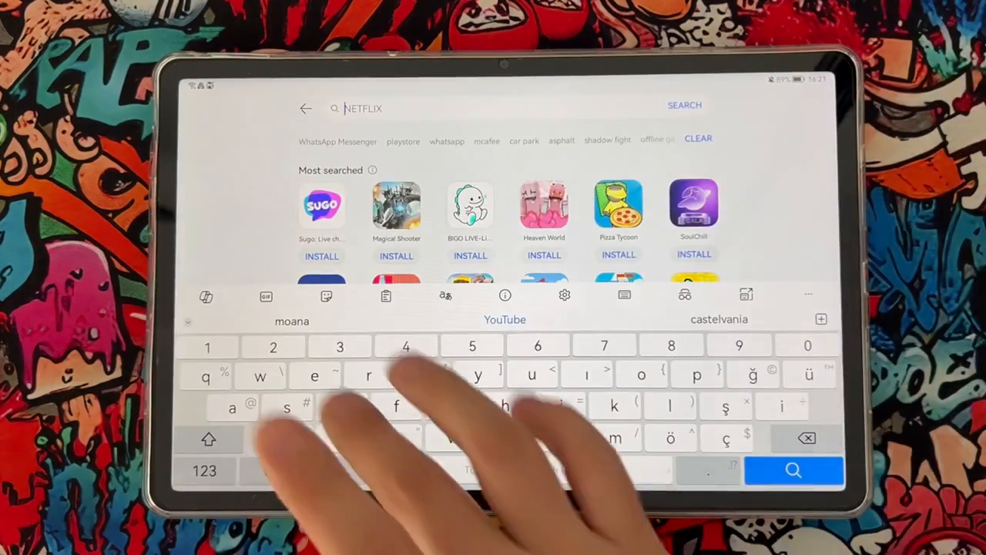
pyautogui.write('wh')
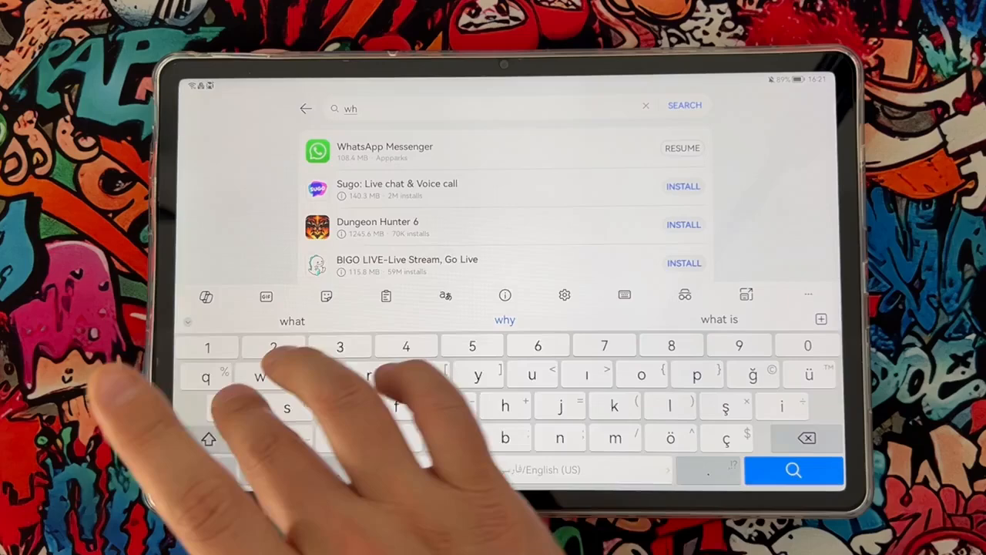
pyautogui.click(385, 151)
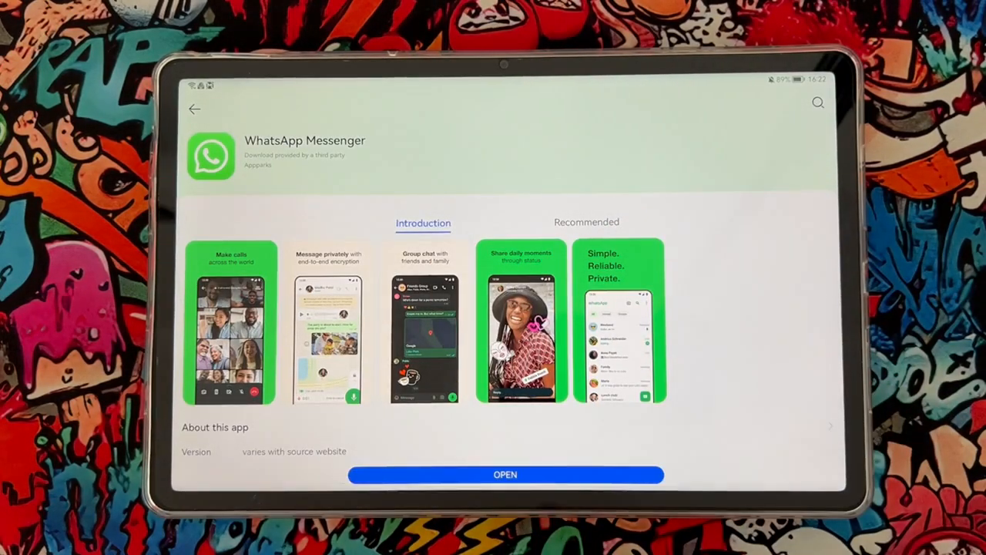
# Step: Launch WhatsApp, agree to its terms, then return to the home screen showing its icon
pyautogui.click(506, 475)
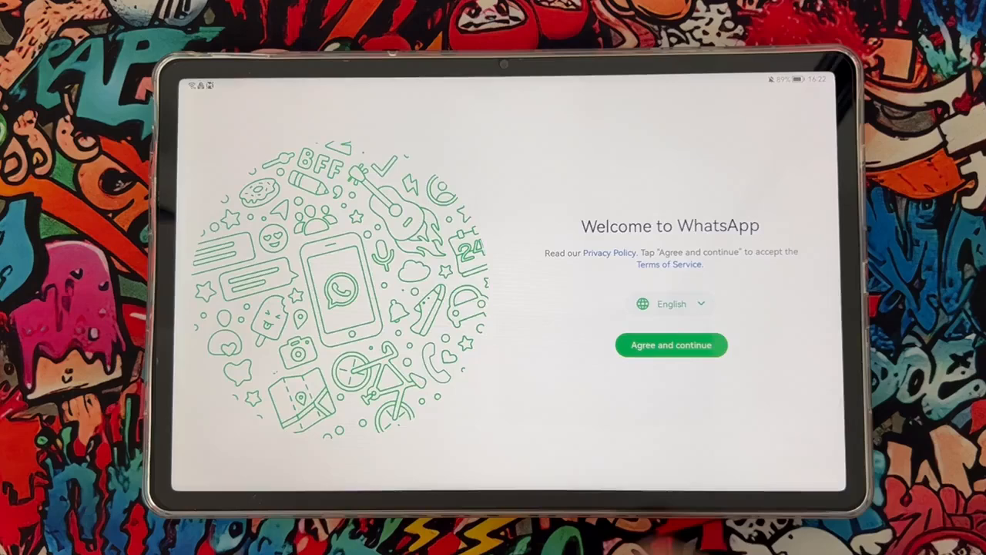
pyautogui.click(670, 345)
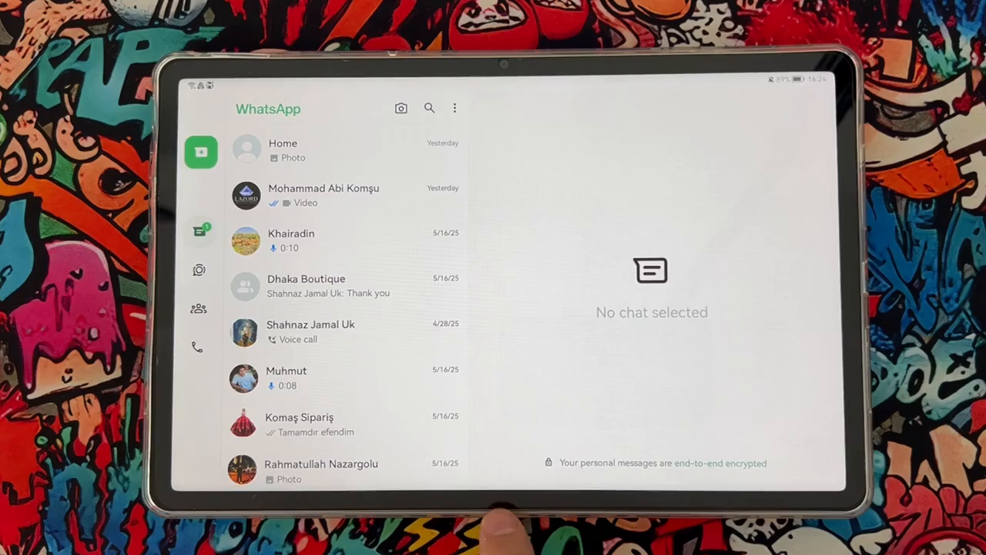
pyautogui.press('Home')
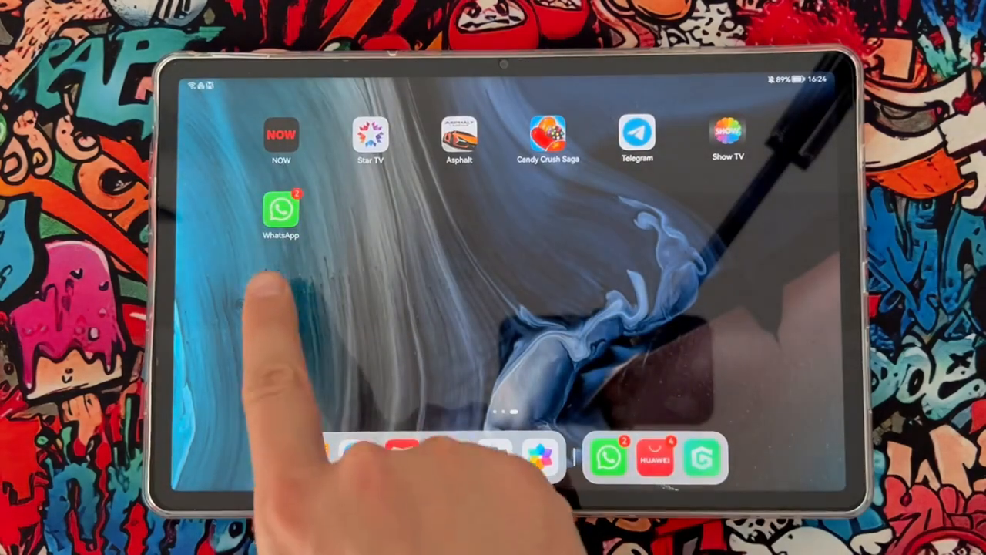